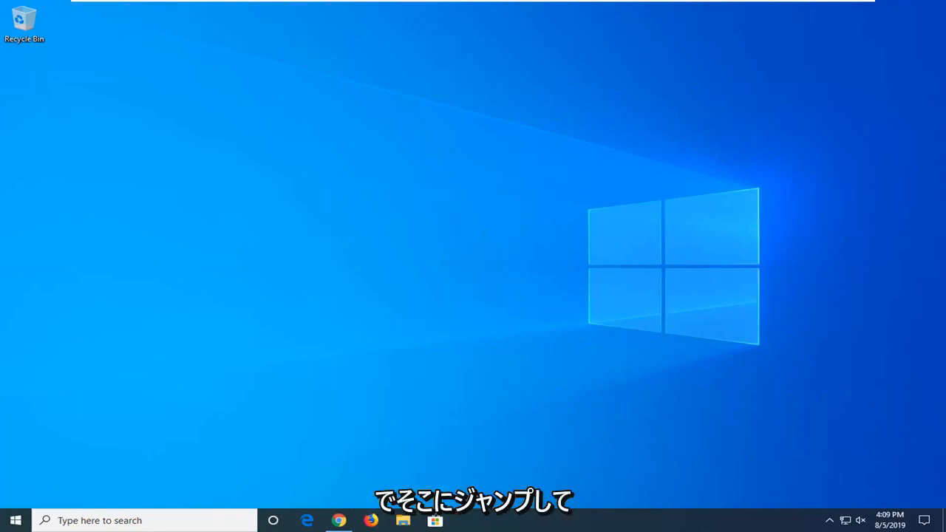
mouse_move(556, 512)
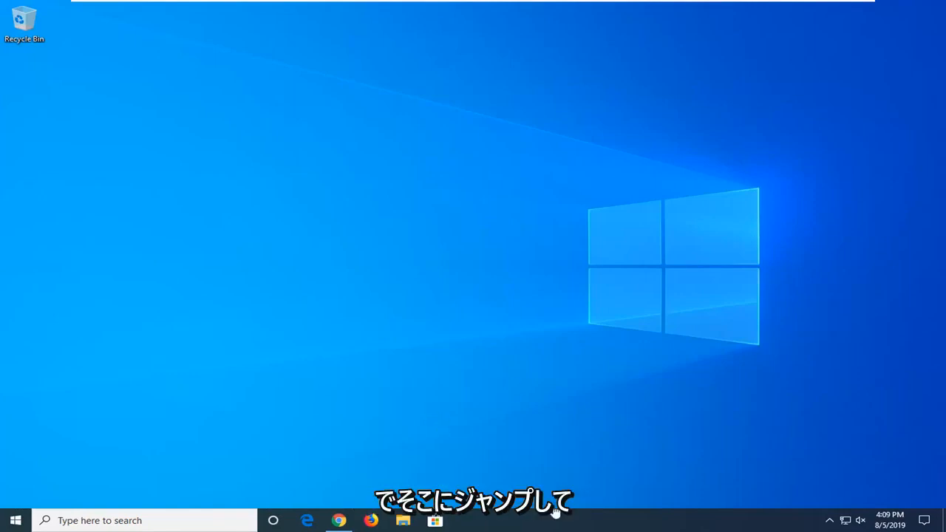
Launch Task Manager from the taskbar's right-click menu
right_click(560, 521)
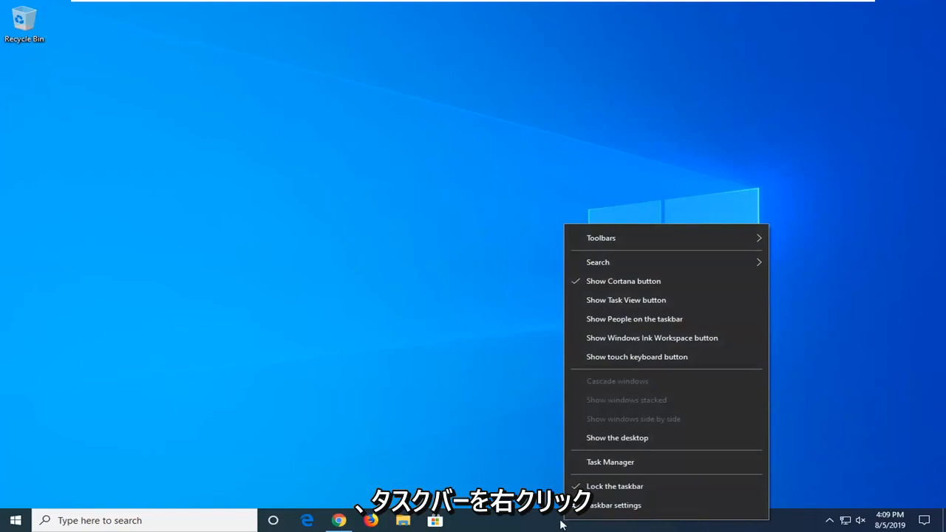
click(609, 461)
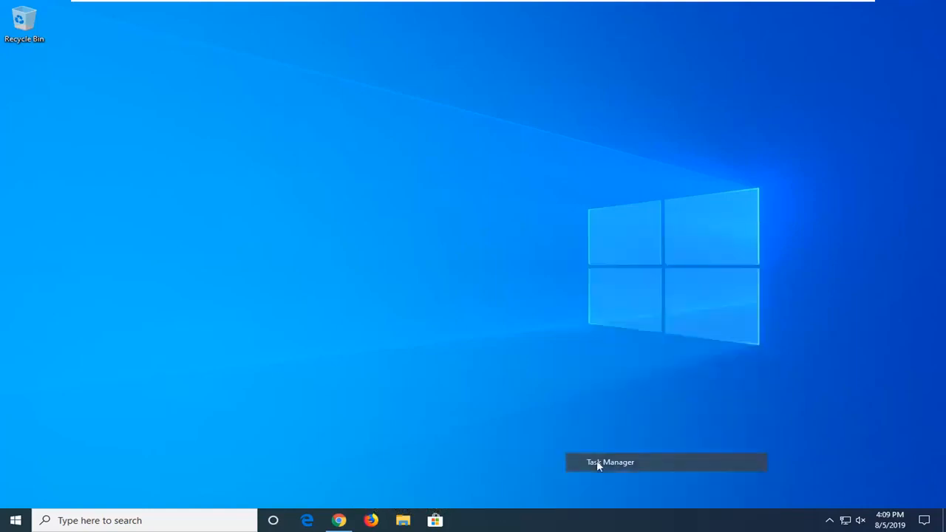
Expand More details, locate Windows Explorer among the processes and restart it
click(609, 462)
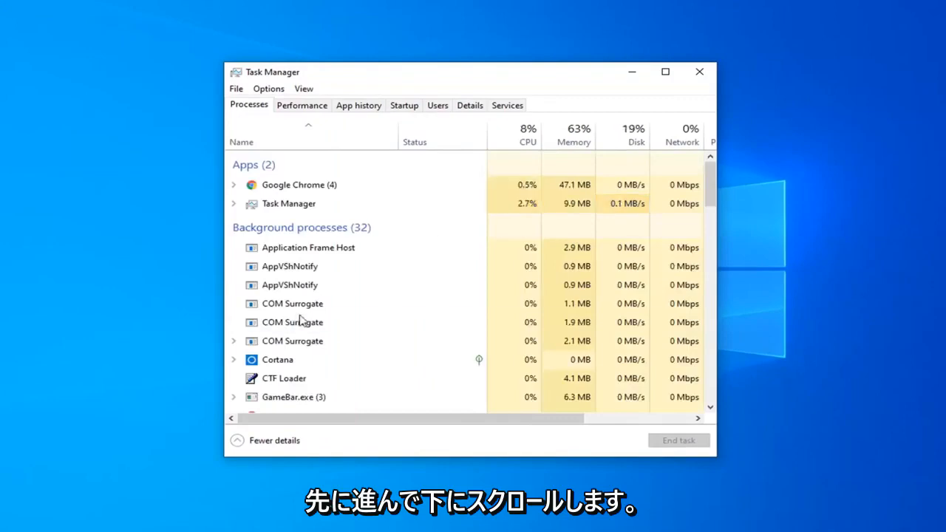
scroll(down, 3)
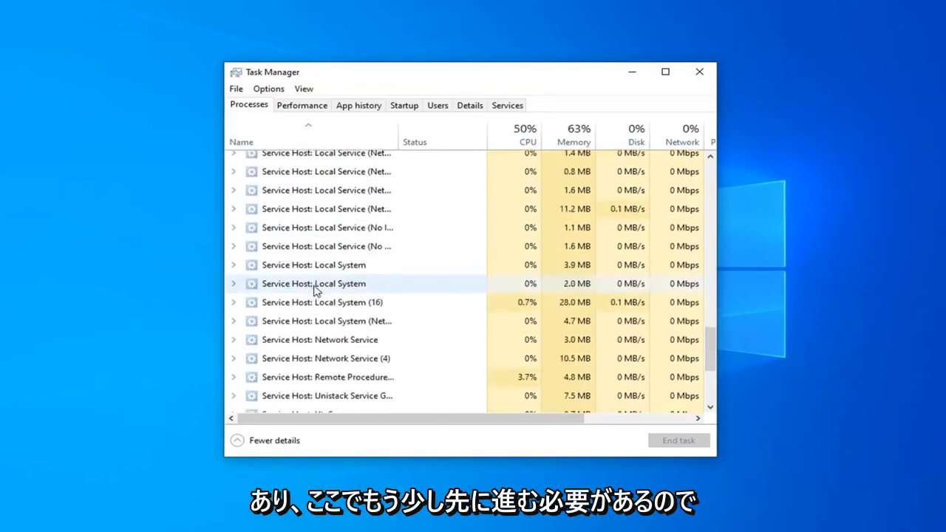
scroll(down, 3)
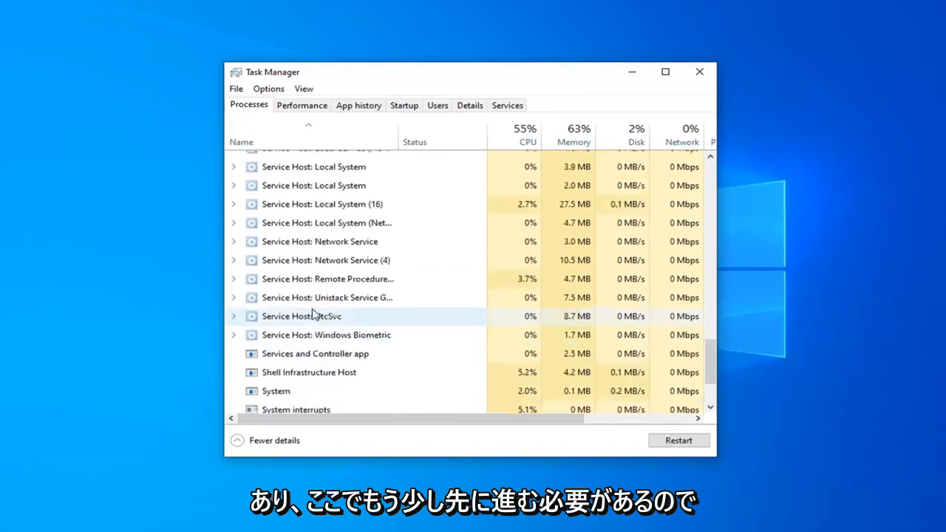
scroll(down, 3)
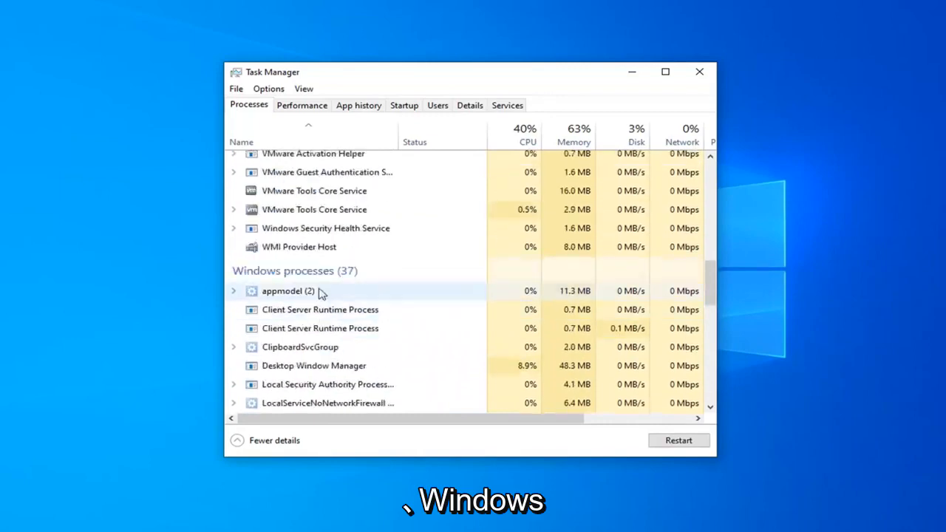
scroll(down, 3)
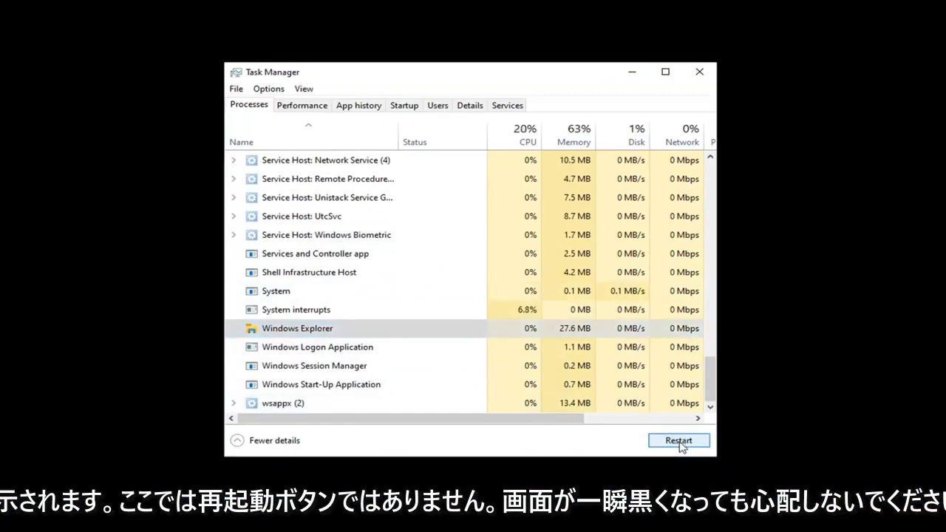
click(677, 440)
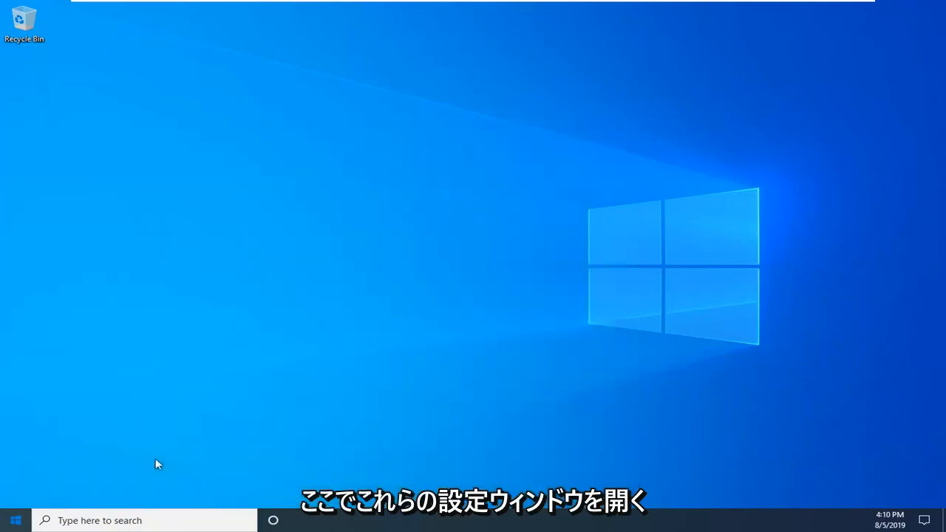
Open Windows Settings via the Start button and the taskbar search box
click(145, 520)
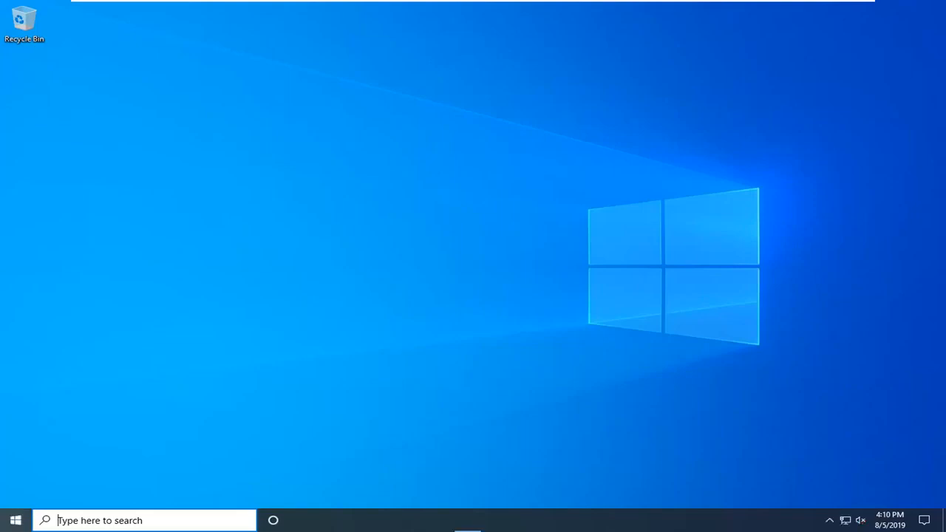
click(467, 520)
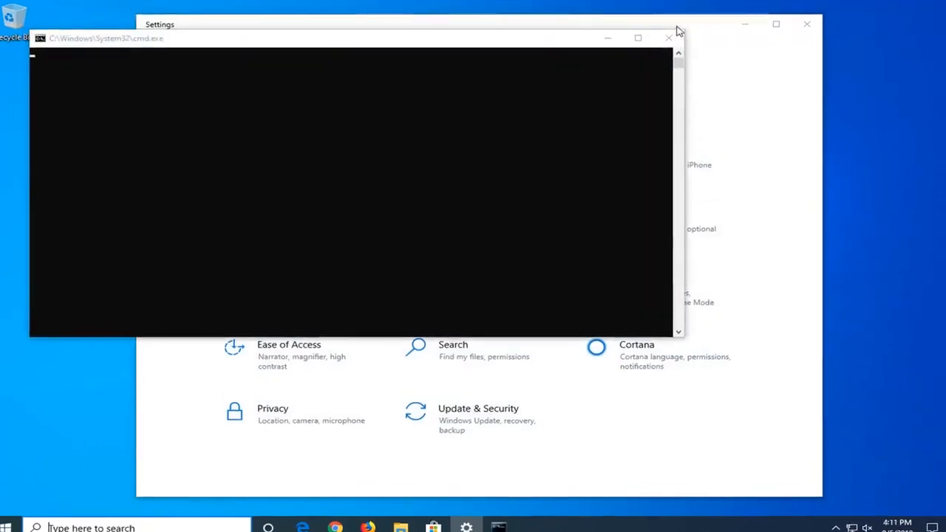
Close Command Prompt and reach the Notification area section of Personalization > Taskbar
click(668, 38)
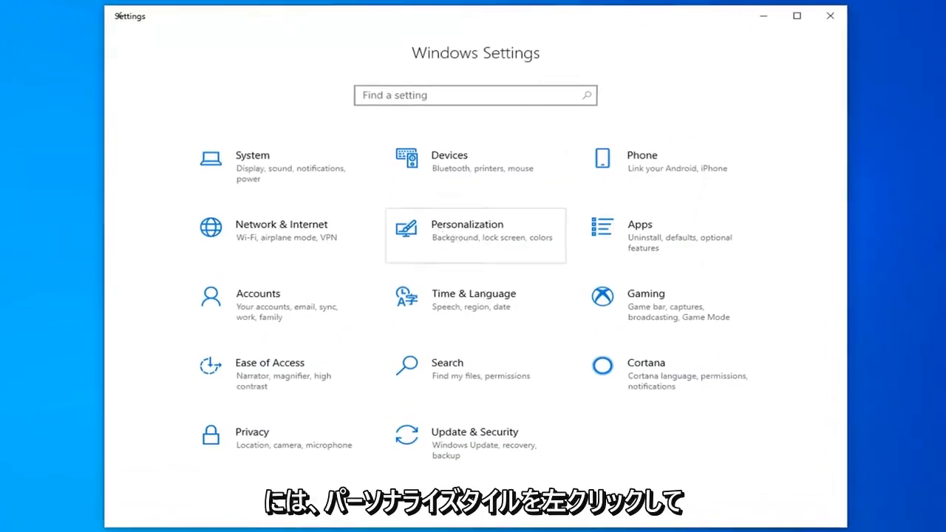
click(467, 225)
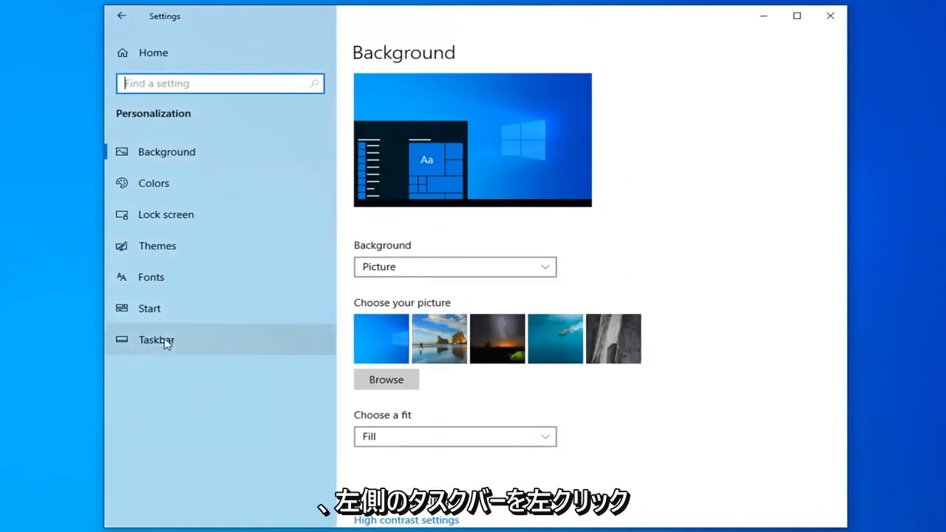
click(156, 338)
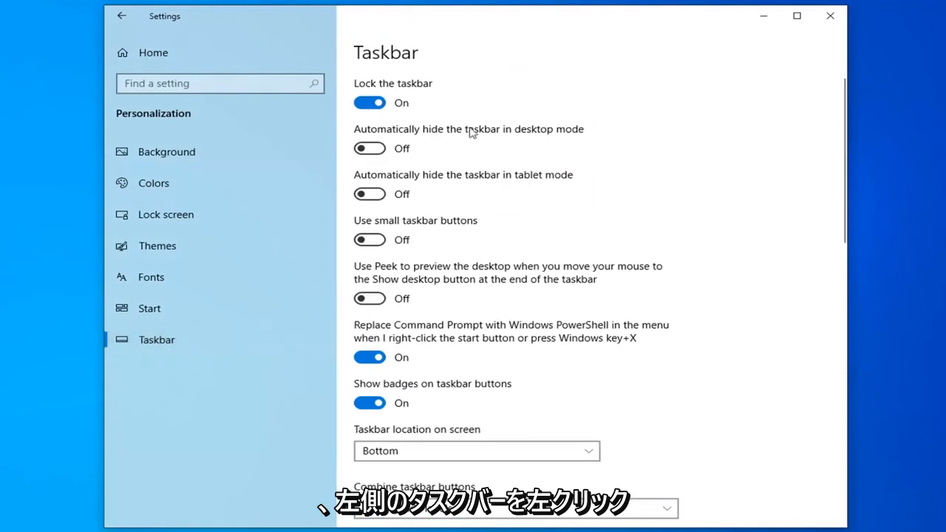
mouse_move(649, 275)
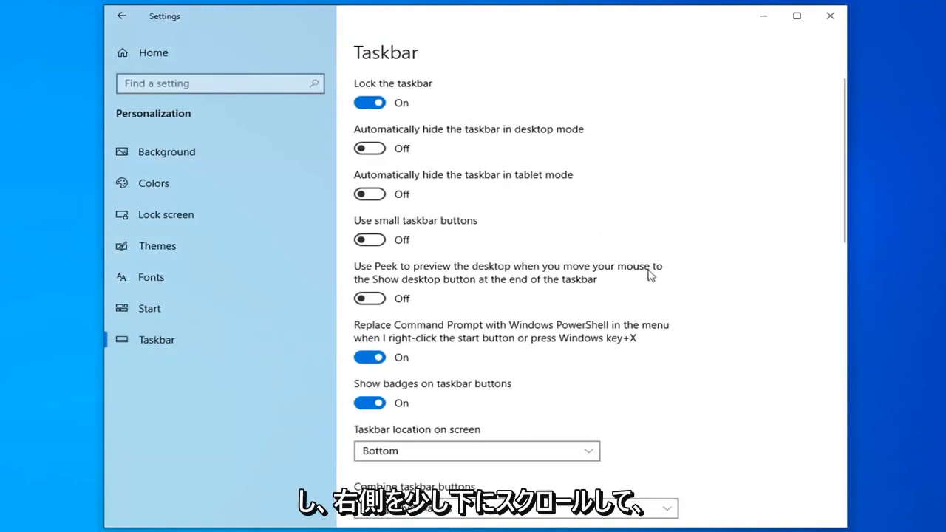
scroll(down, 3)
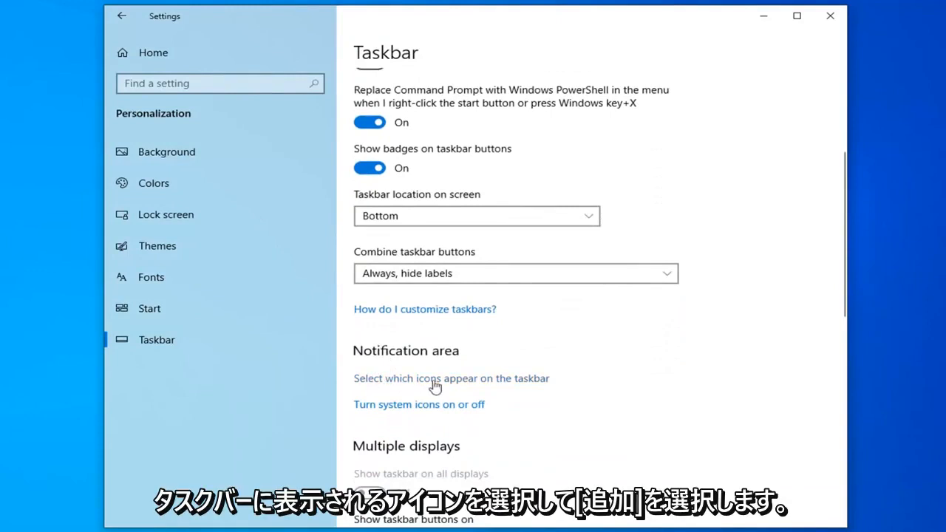
Visit 'Select which icons appear on the taskbar', then close Settings back to the desktop
click(451, 379)
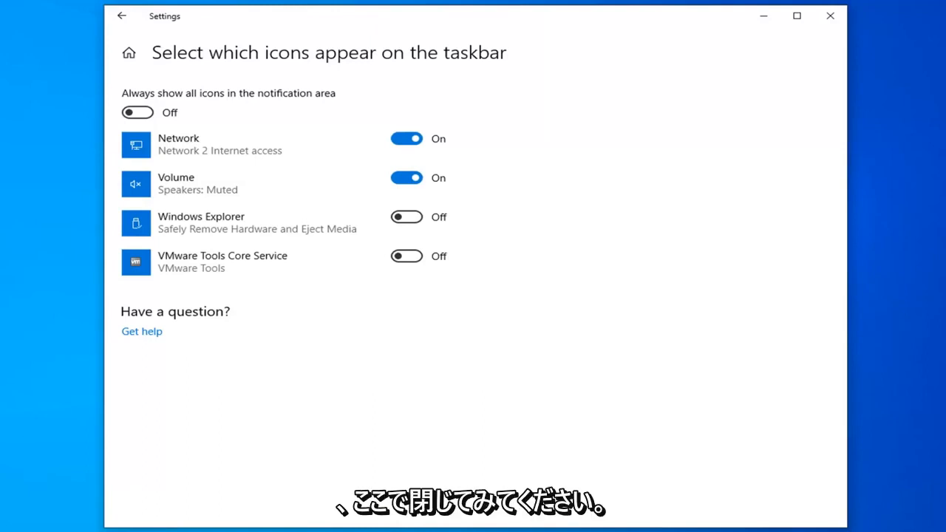
click(829, 14)
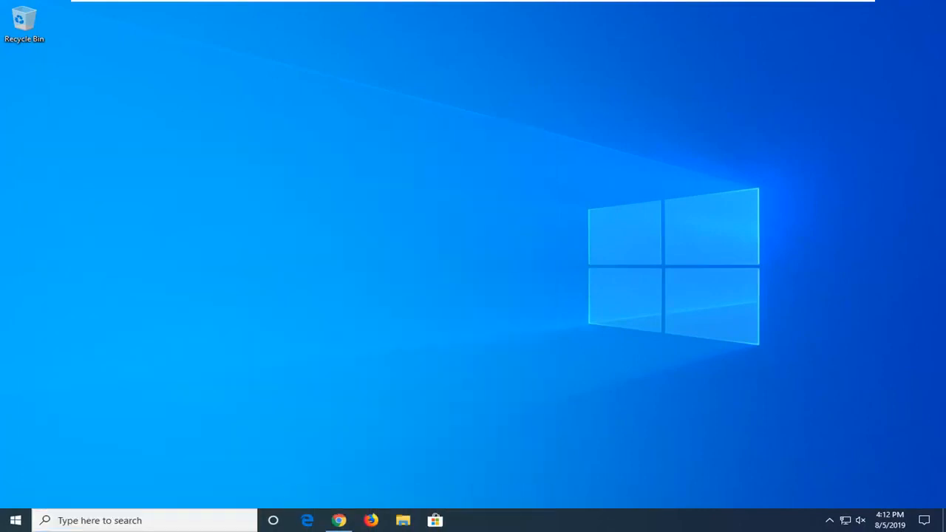
Open File Explorer and switch to This PC to list the drives
click(402, 520)
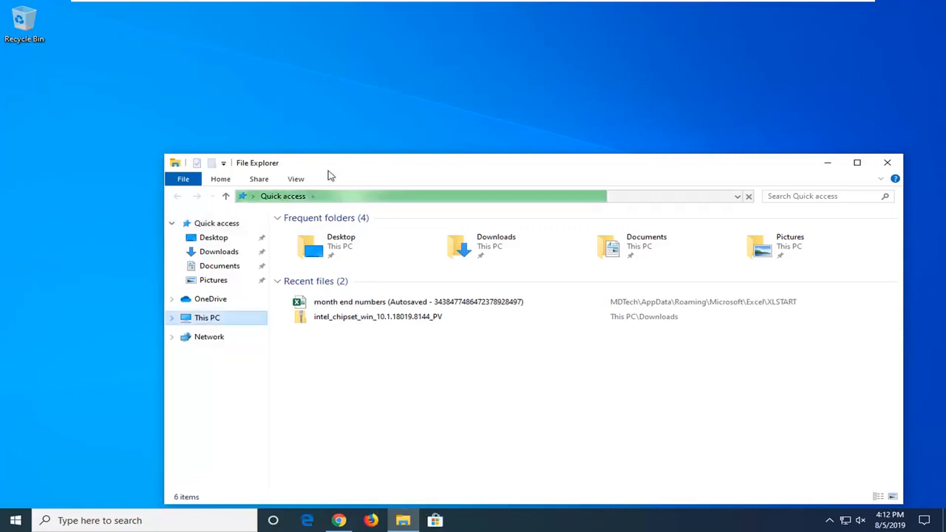
click(207, 316)
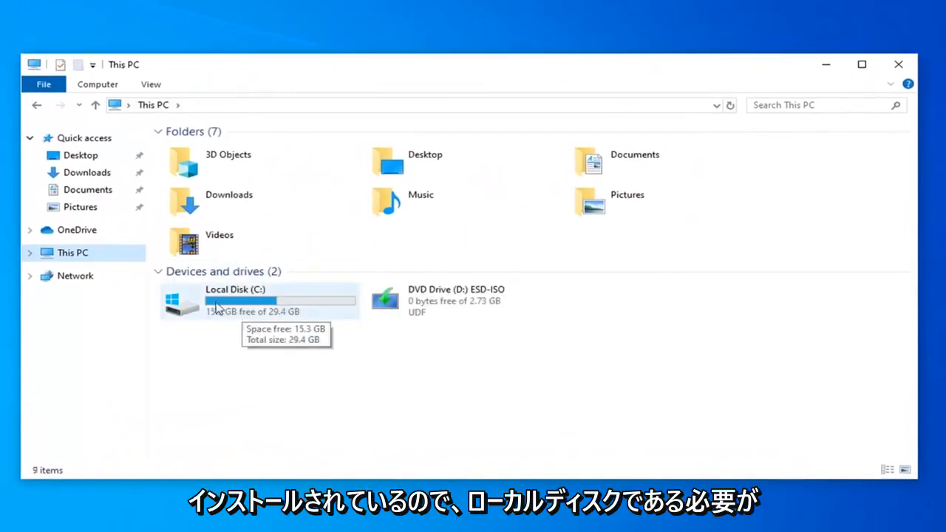
Navigate Local Disk (C:) > Users > MDTech > AppData
click(251, 301)
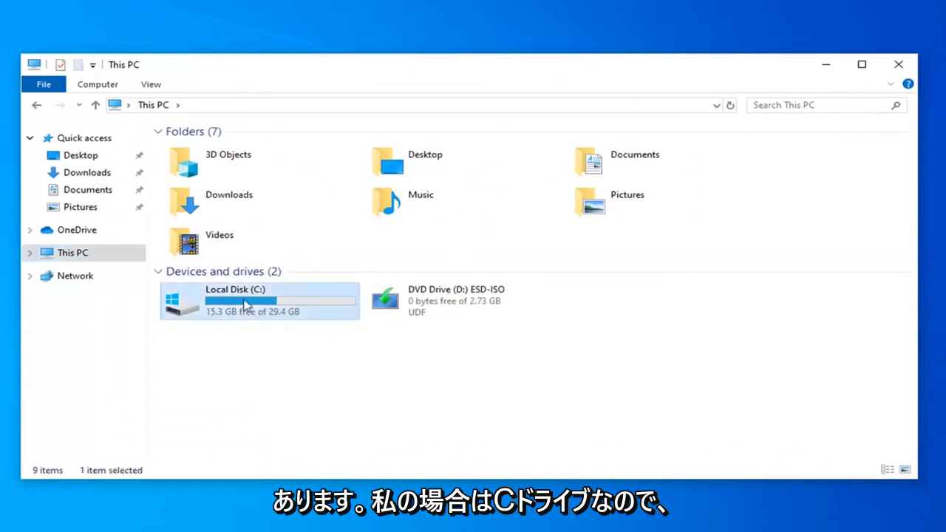
double_click(259, 302)
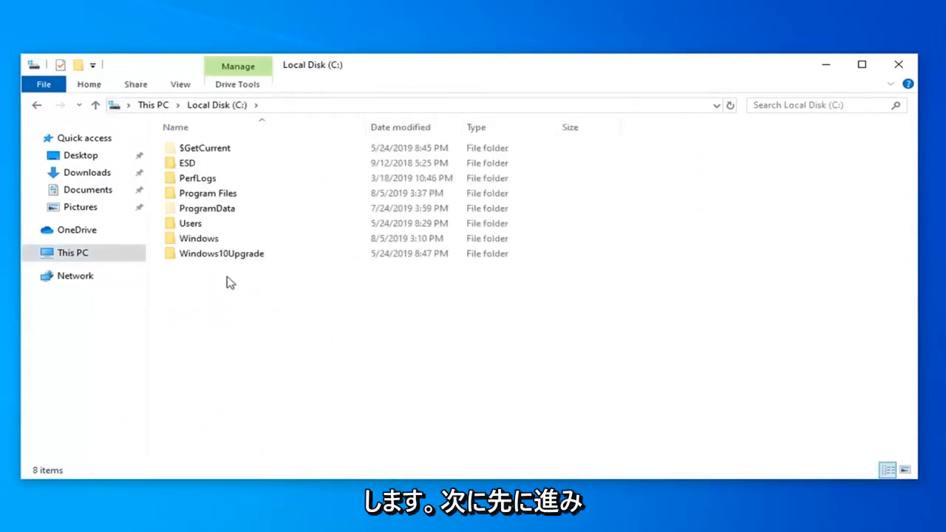
mouse_move(230, 272)
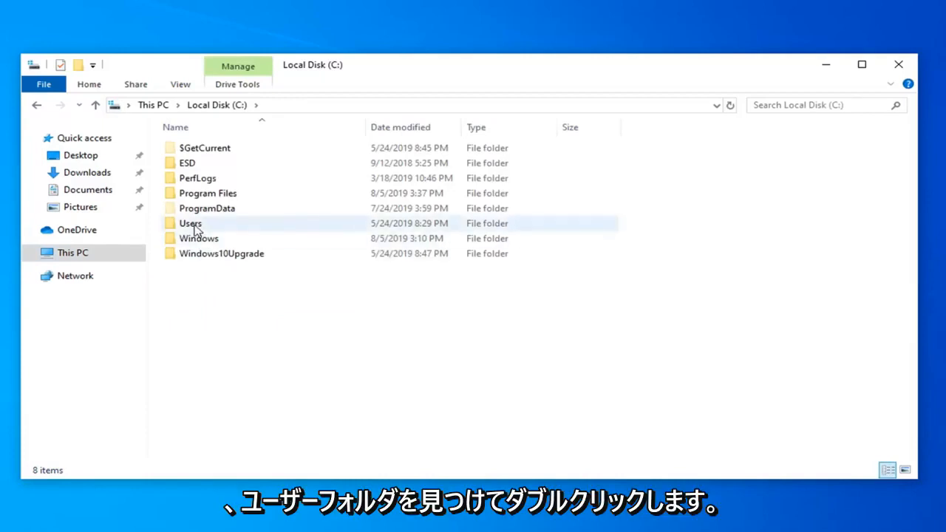
double_click(190, 223)
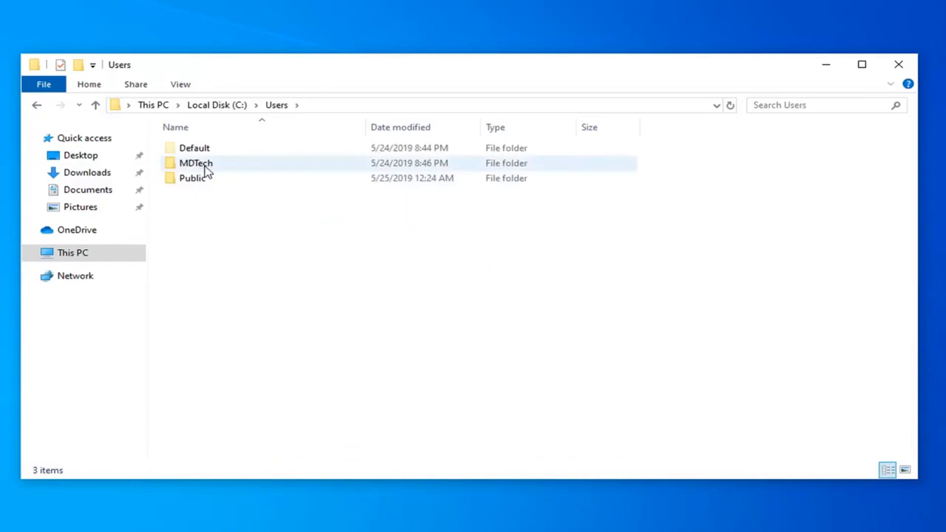
double_click(195, 163)
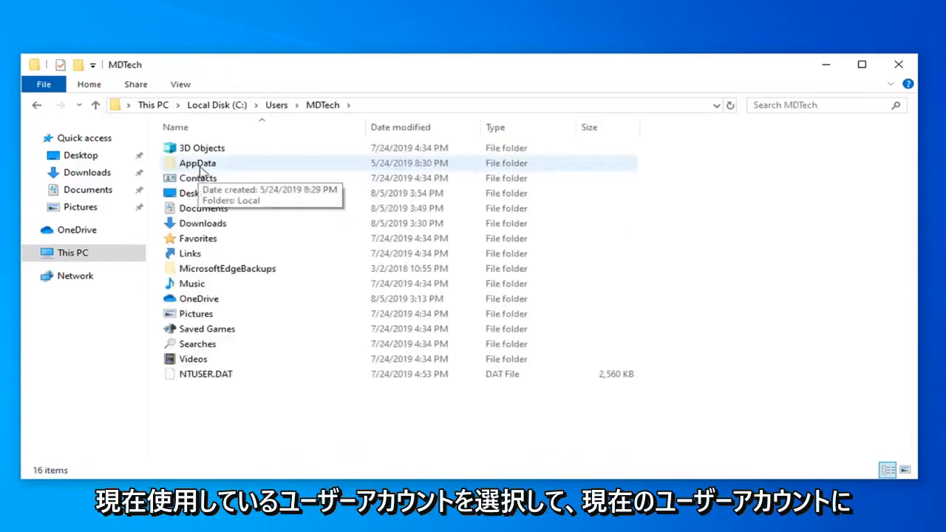
double_click(198, 162)
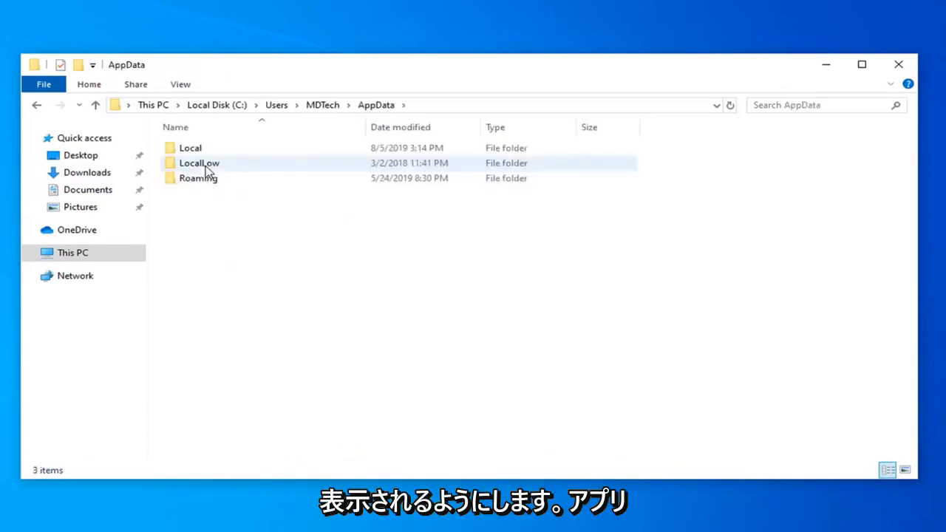
Enable Hidden items in the profile folder's View options and reopen AppData
click(36, 104)
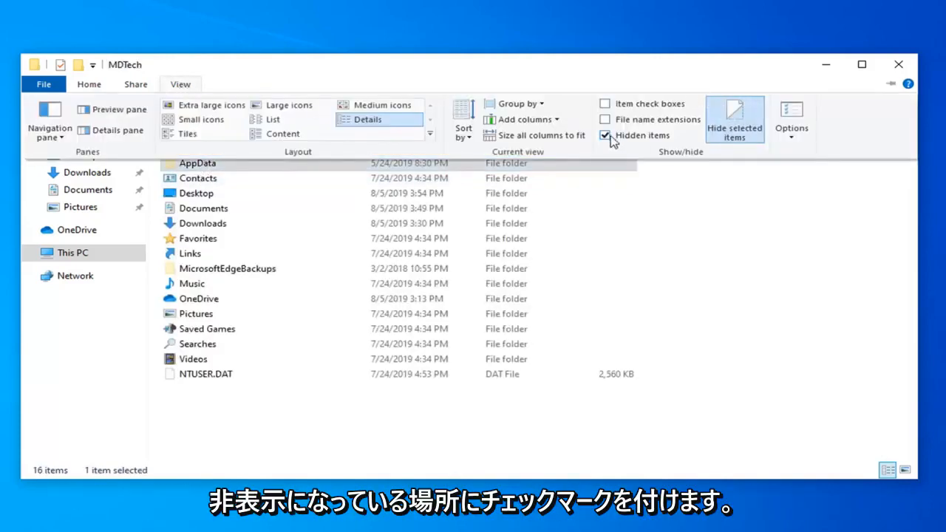
click(606, 136)
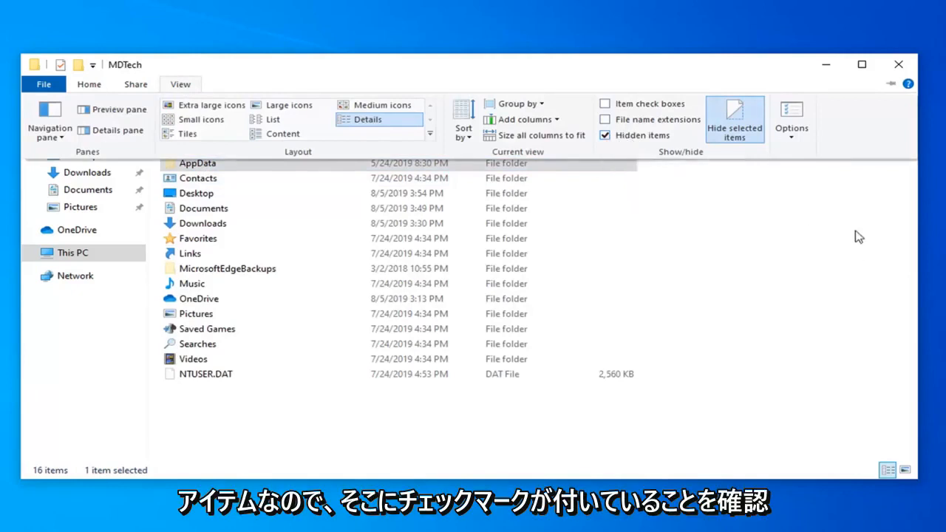
double_click(197, 162)
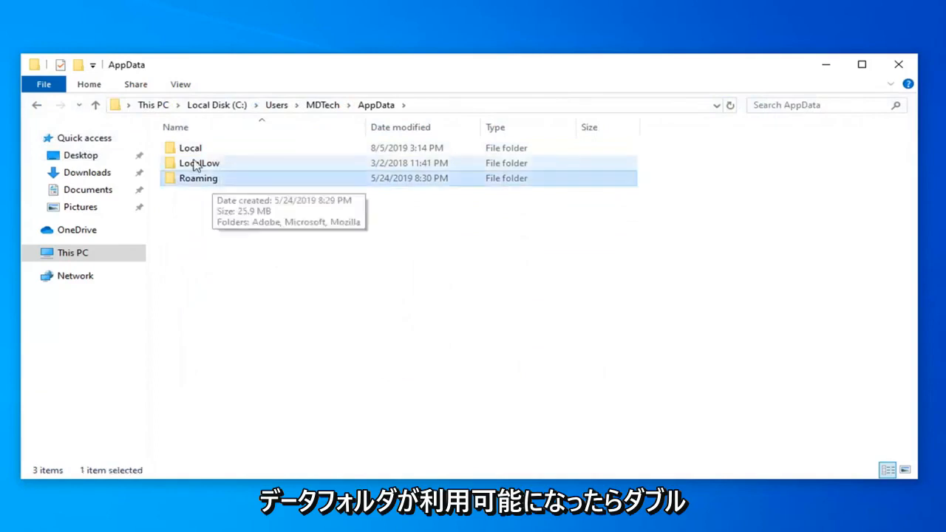
Delete IconCache.db from the Local folder and close File Explorer
double_click(189, 148)
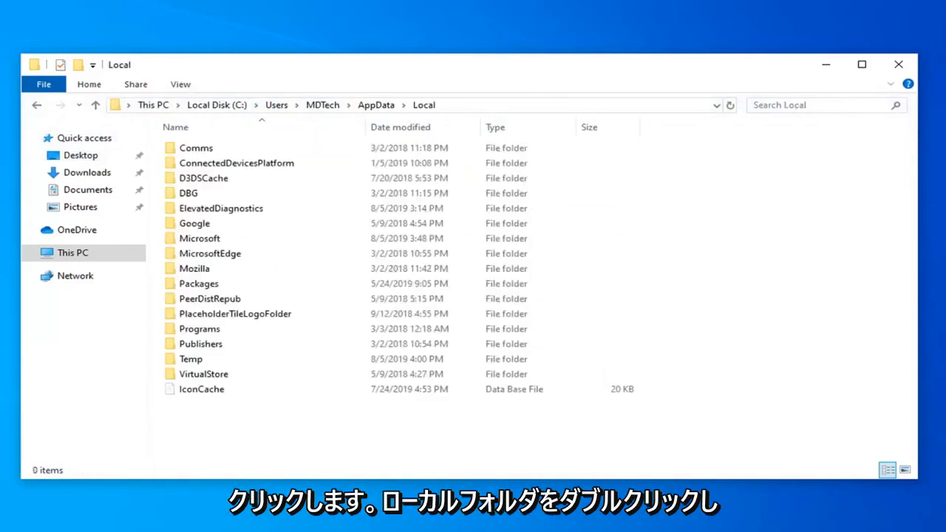
click(201, 389)
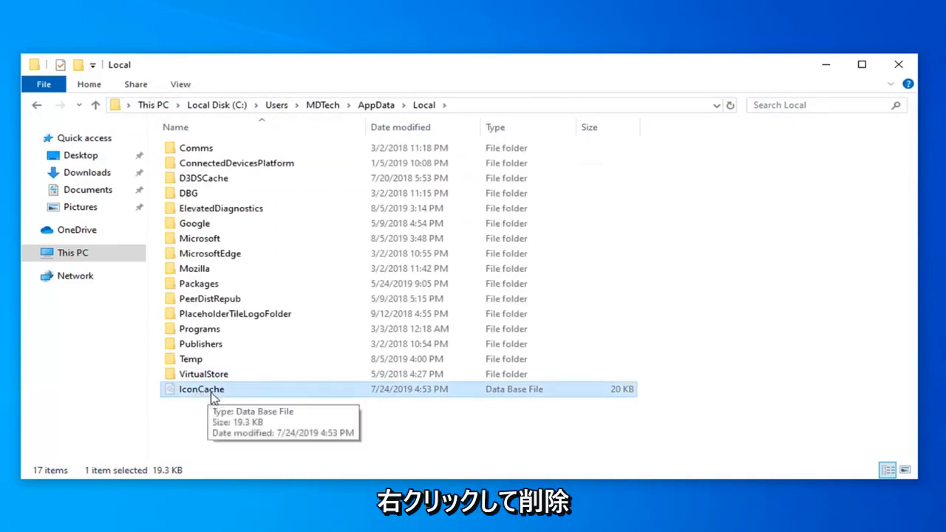
right_click(201, 389)
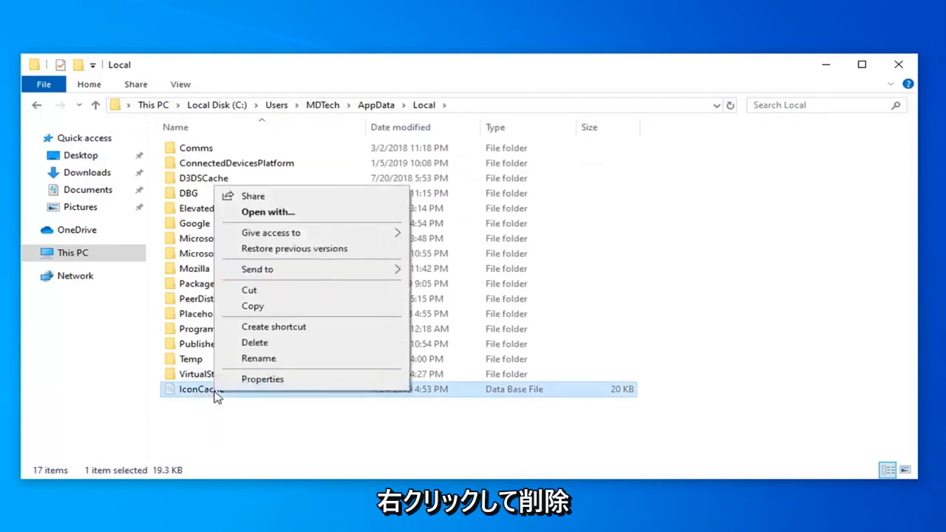
click(255, 343)
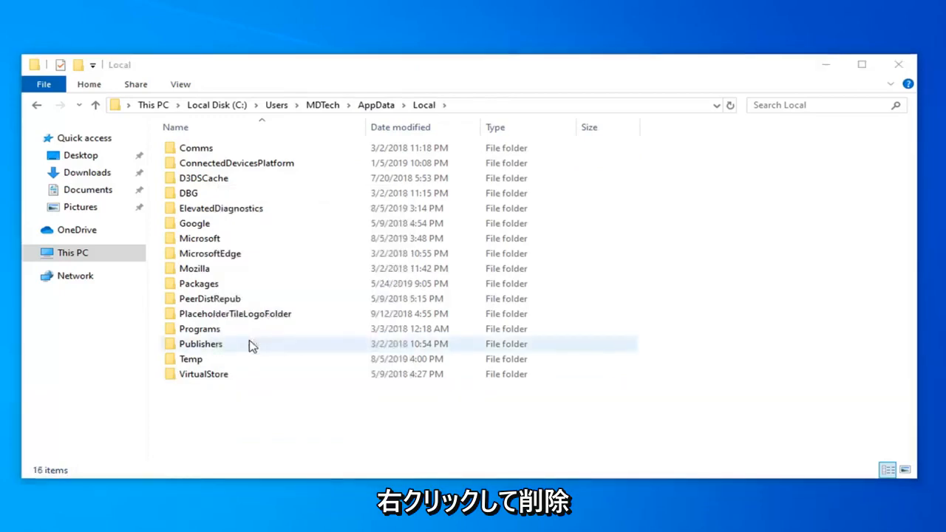
click(899, 65)
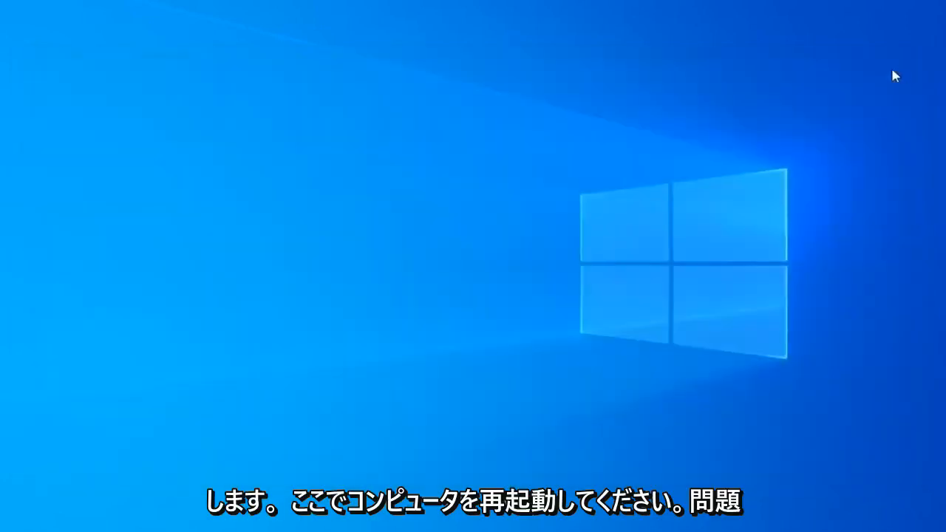